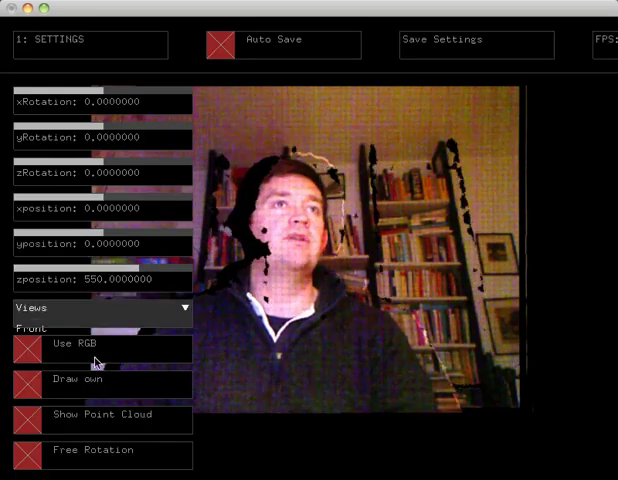
# - Disable free rotation, toggle RGB colour off and back on, and show the cloud from the Side view
pyautogui.click(28, 450)
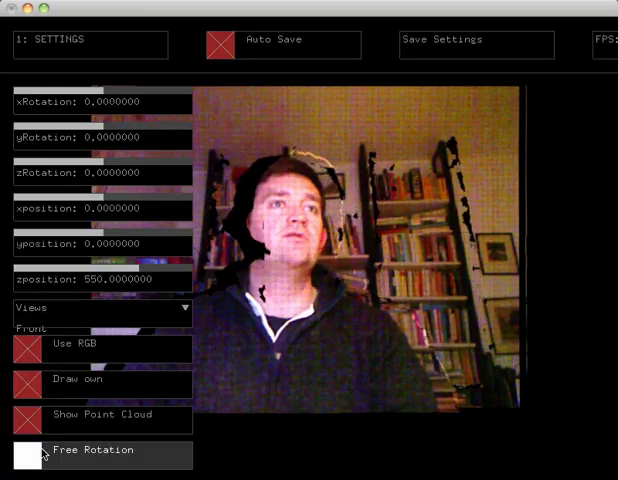
pyautogui.click(28, 348)
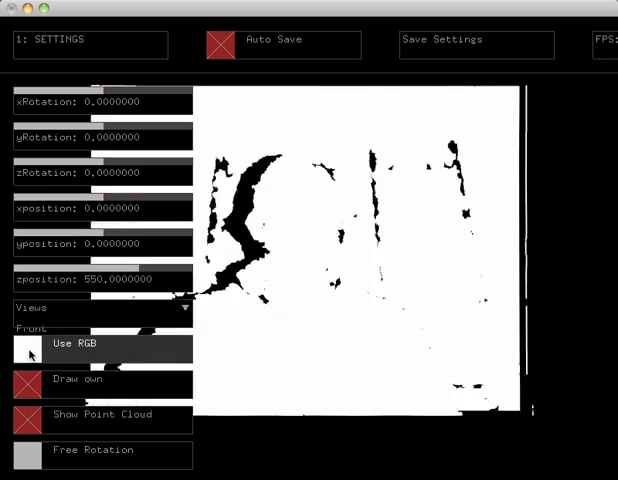
pyautogui.click(28, 350)
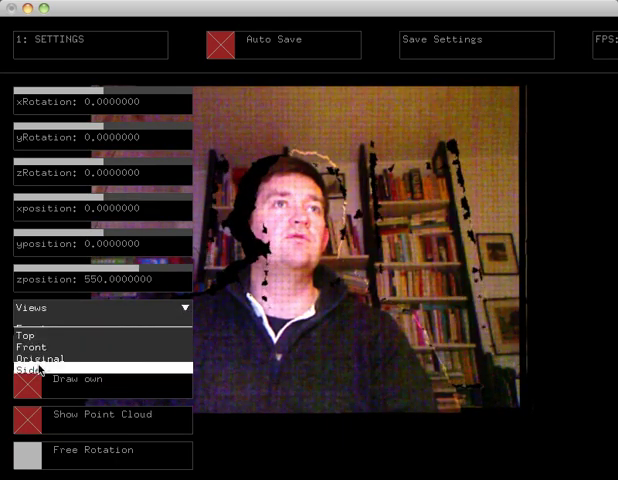
pyautogui.click(24, 372)
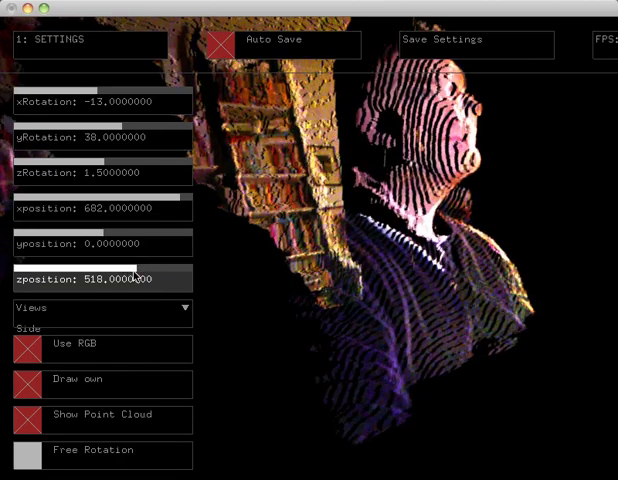
# - Enable free rotation and orbit the coloured cloud about the y axis to a steeper angle
pyautogui.click(24, 450)
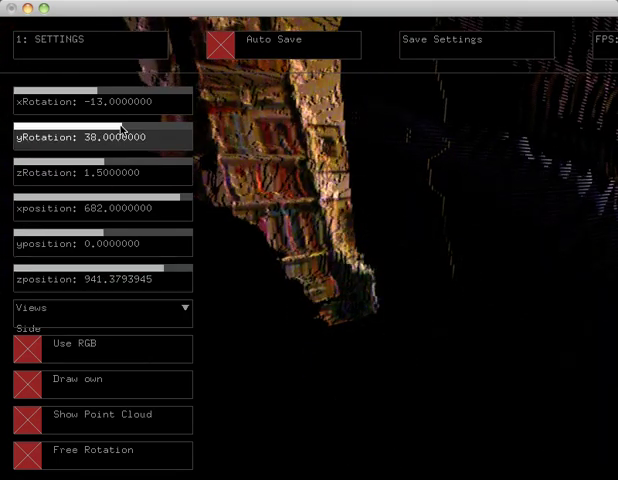
pyautogui.moveTo(100, 136); pyautogui.dragTo(130, 136)
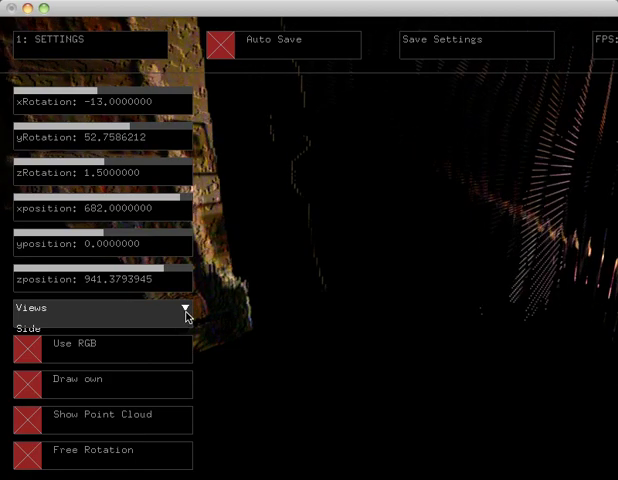
# - View the cloud from Top, then reset to the Original unrotated front-on depth silhouette
pyautogui.click(24, 452)
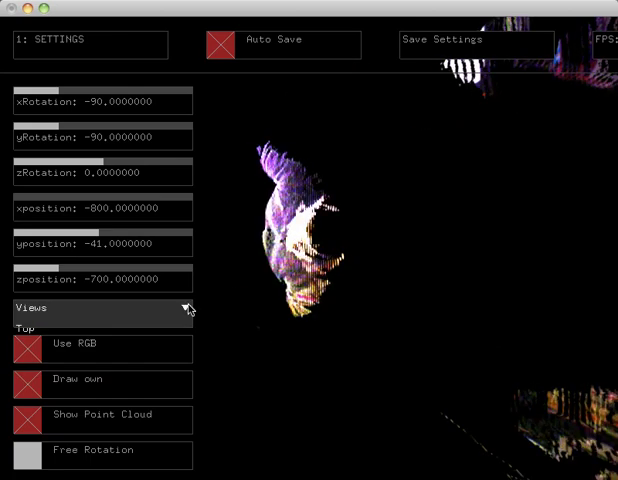
pyautogui.click(102, 308)
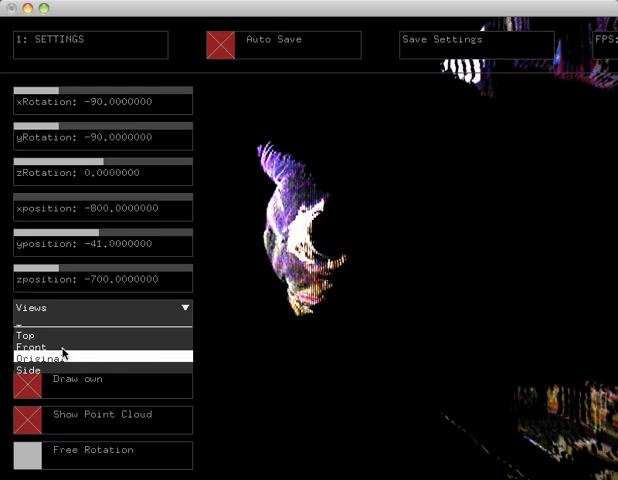
pyautogui.click(30, 348)
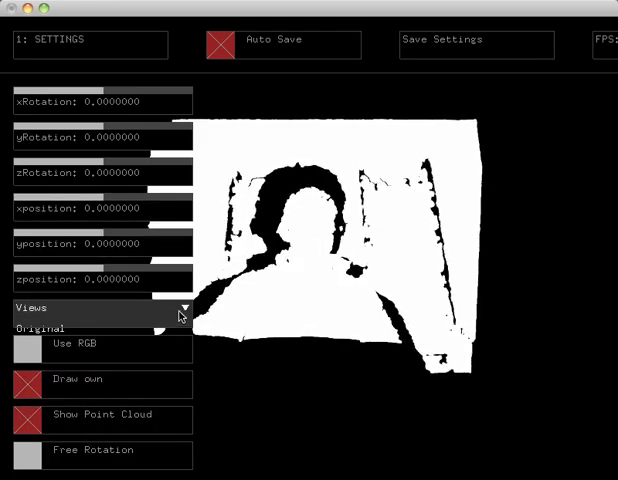
# - Show the monochrome cloud from the Side view and orbit it to a close profile of the head
pyautogui.click(100, 308)
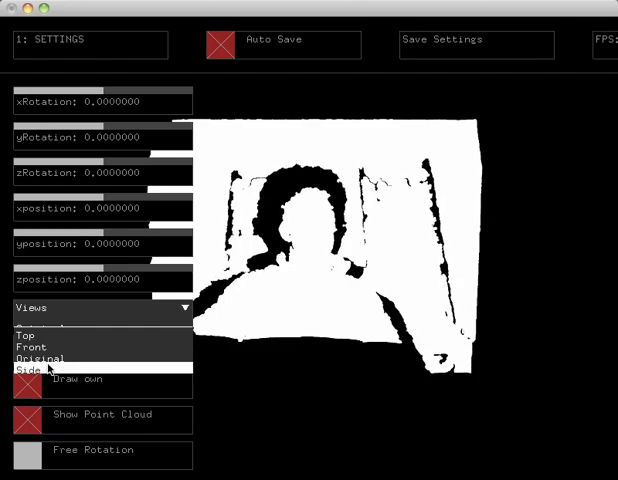
pyautogui.click(22, 374)
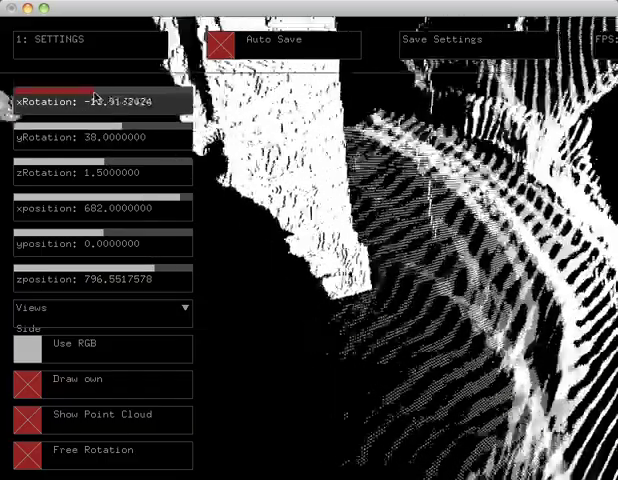
pyautogui.moveTo(96, 102); pyautogui.dragTo(104, 102)
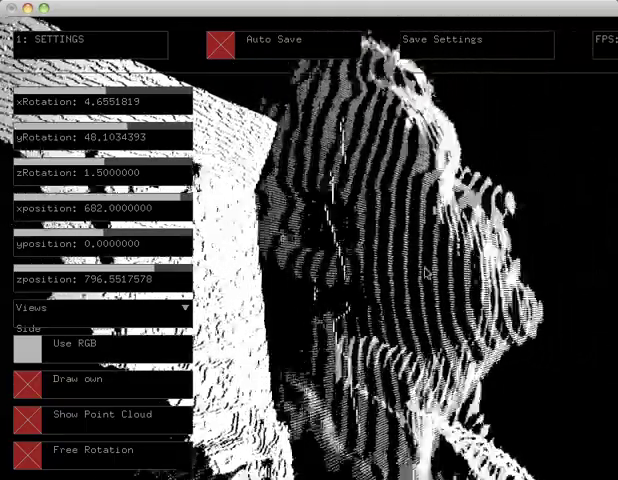
pyautogui.click(26, 414)
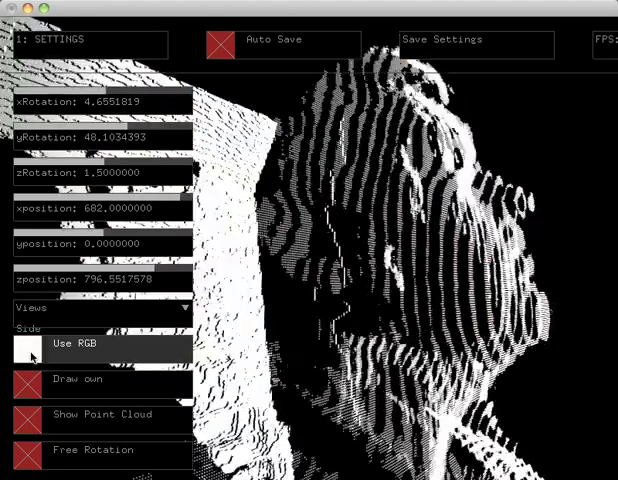
# - Re-enable RGB colour, reset to the Original view, then return to the Side view
pyautogui.click(28, 356)
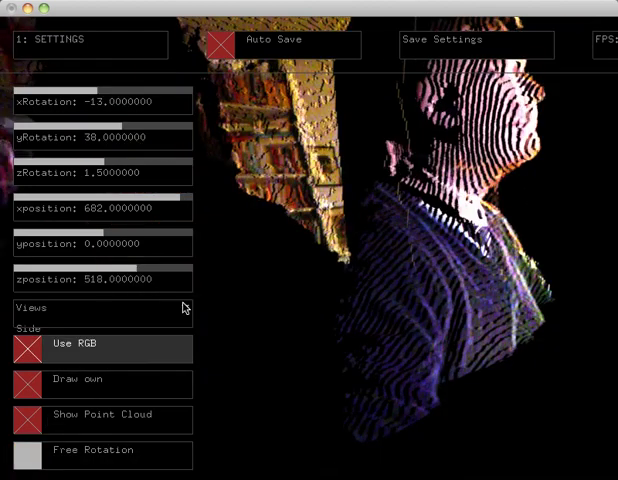
pyautogui.click(102, 308)
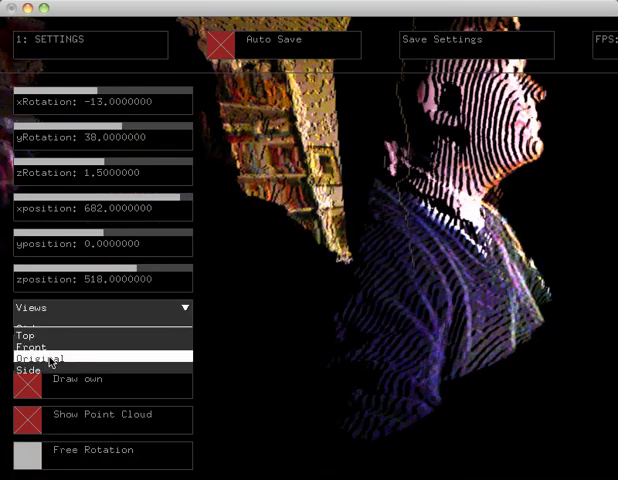
pyautogui.click(44, 356)
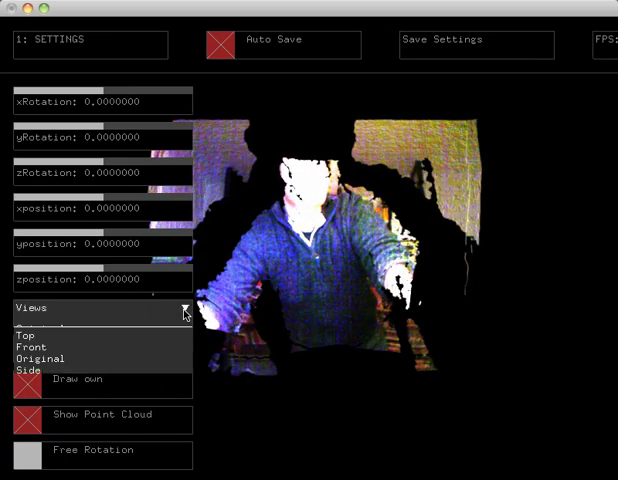
pyautogui.click(28, 370)
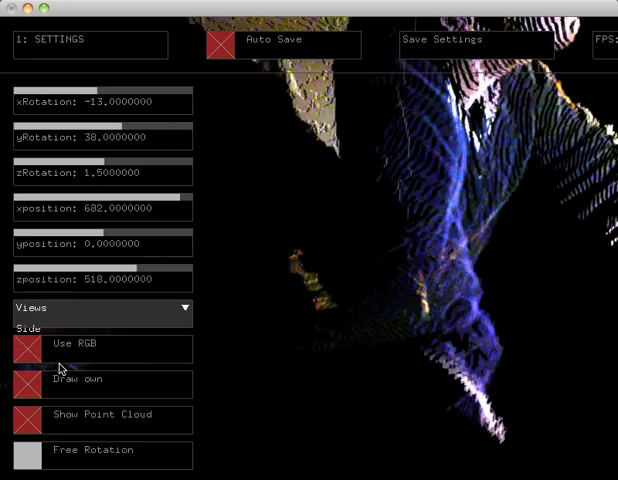